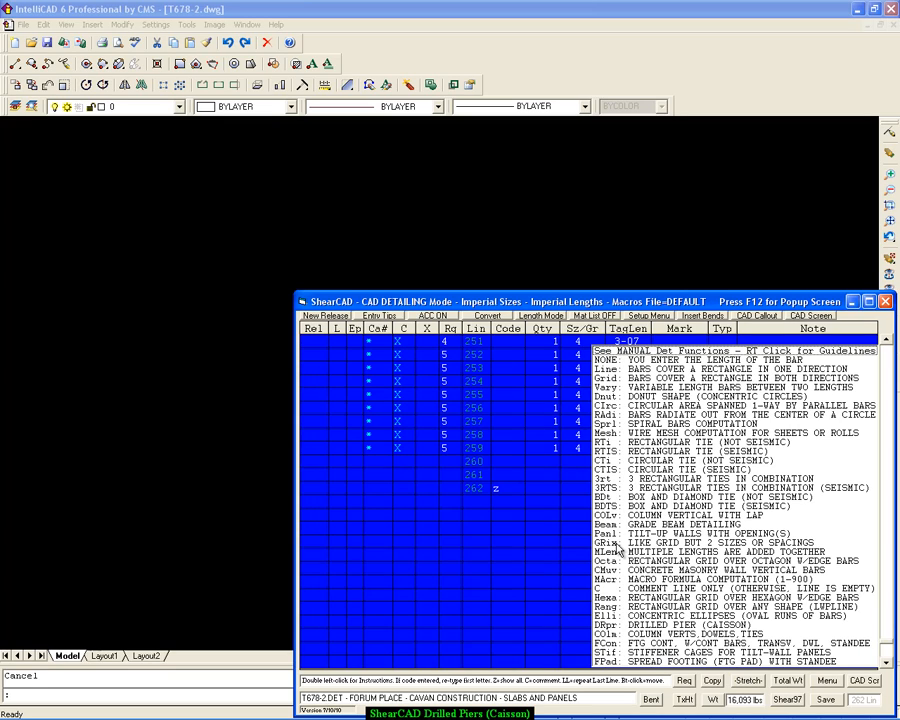
{"action": "mouse_move", "coordinate": [604, 516]}
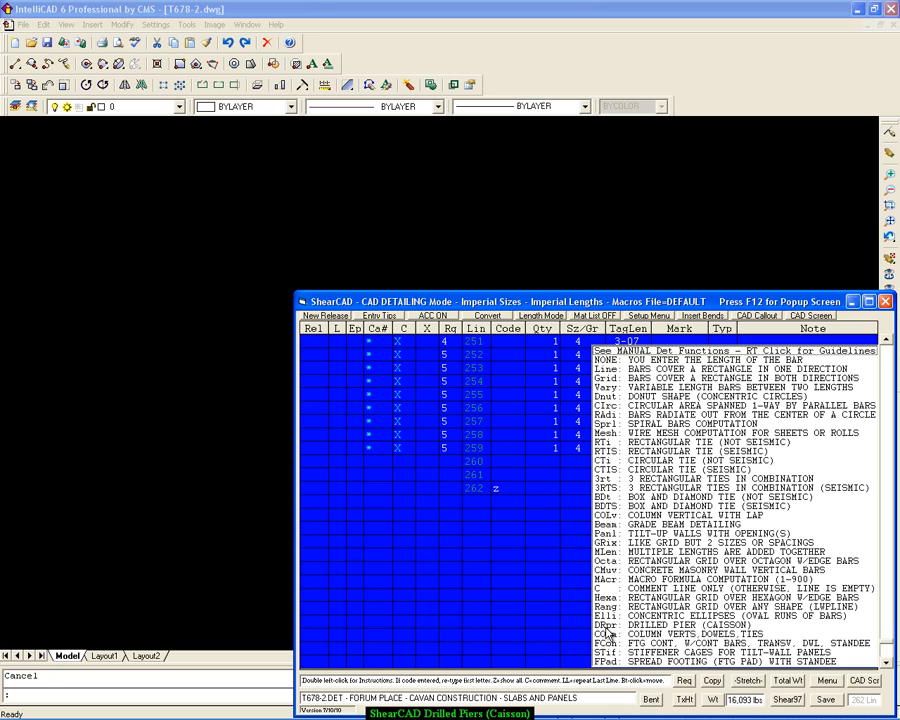
Display the SHEAR 97 DRPR drilled pier guidelines and scroll through the field descriptions
{"action": "left_click", "coordinate": [620, 628]}
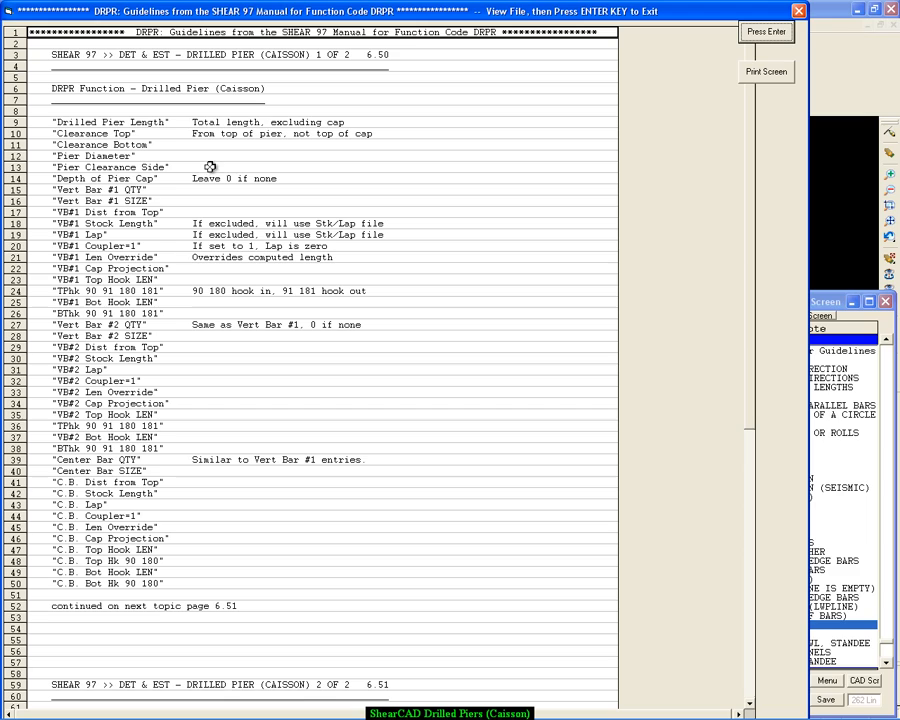
{"action": "mouse_move", "coordinate": [200, 152]}
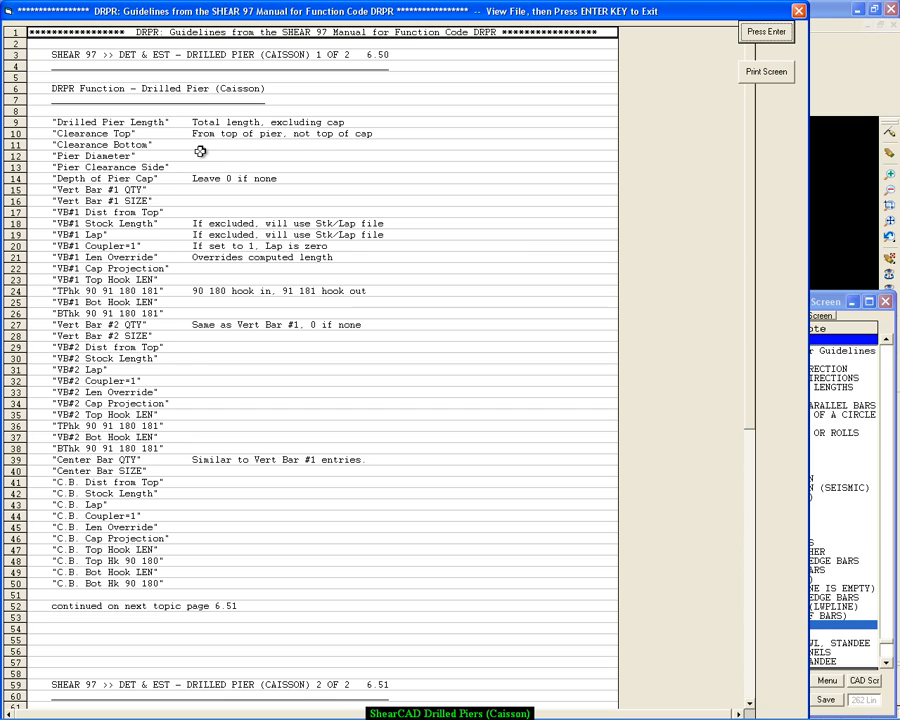
{"action": "mouse_move", "coordinate": [216, 224]}
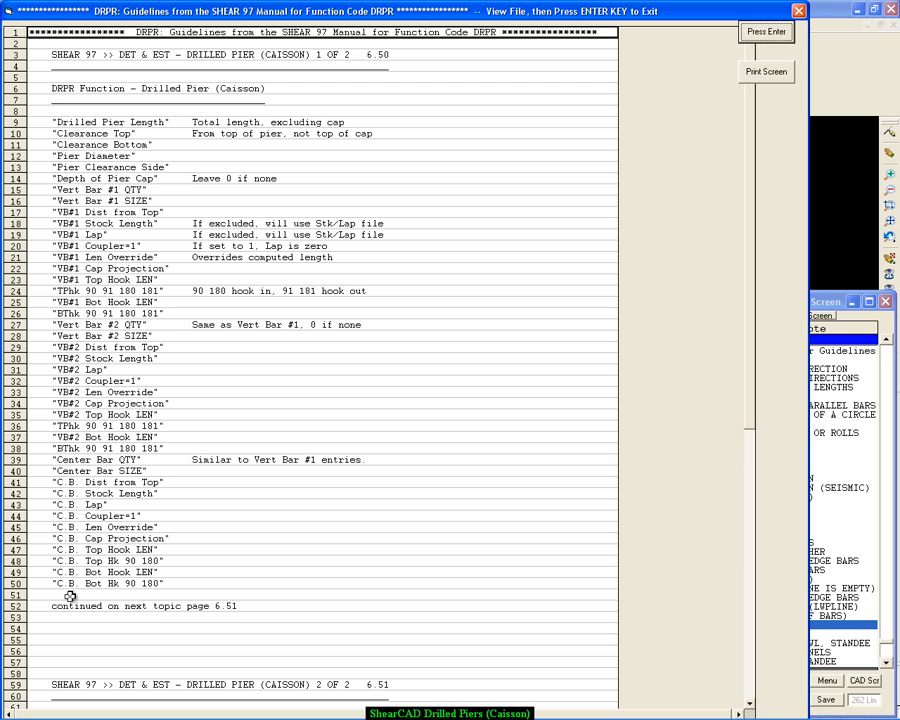
{"action": "mouse_move", "coordinate": [744, 374]}
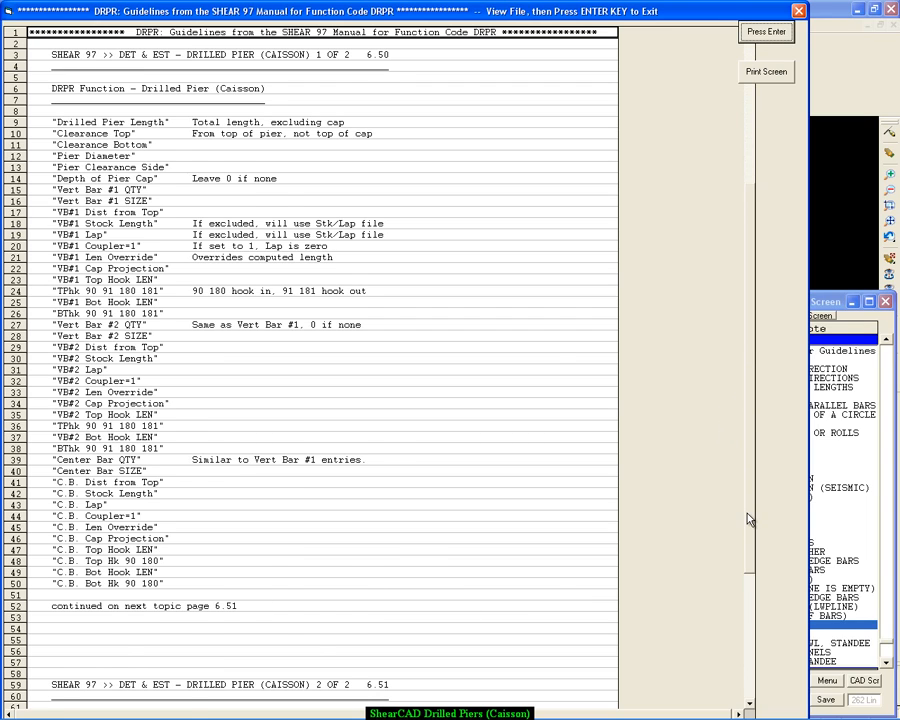
{"action": "scroll", "scroll_direction": "down", "scroll_amount": 3}
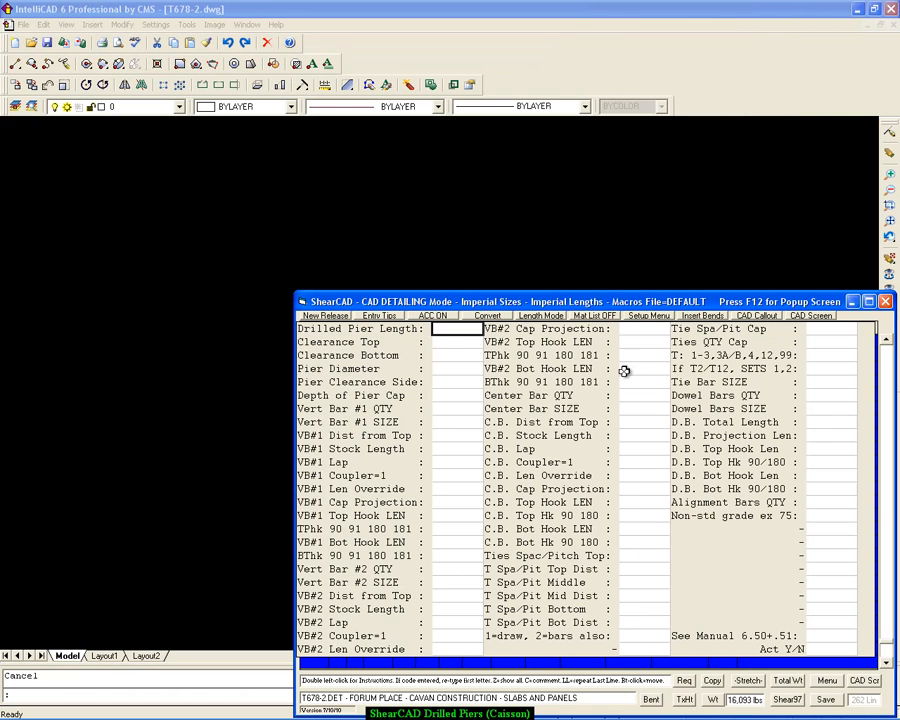
{"action": "mouse_move", "coordinate": [360, 140]}
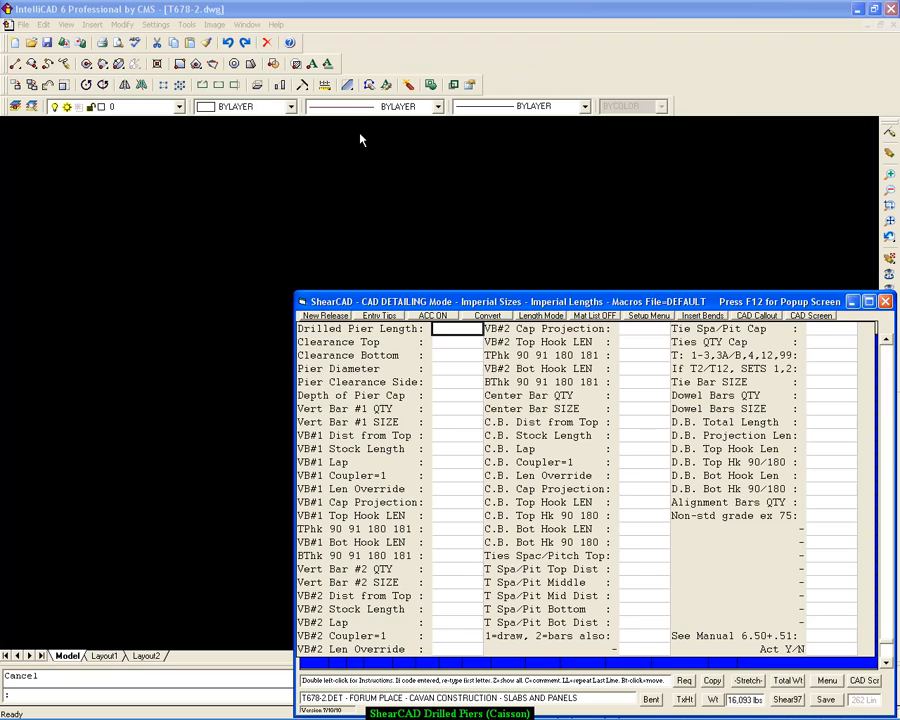
Enter pier length 35-00, clearances 0-02, and Vert Bar #1 size, 0-08 value and 90 hook
{"action": "type", "text": "35-00"}
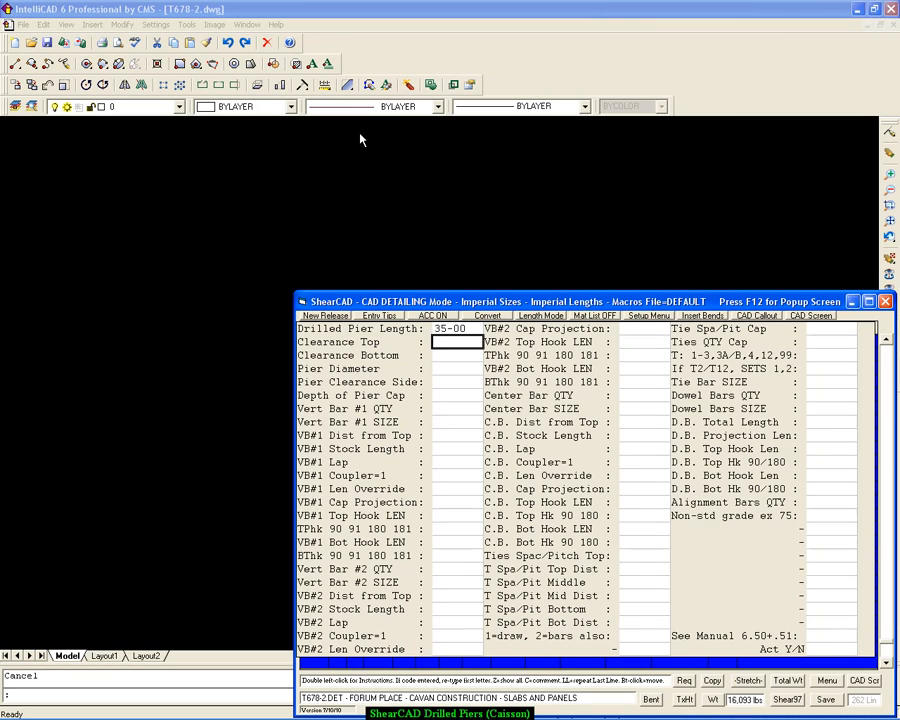
{"action": "type", "text": "0-02"}
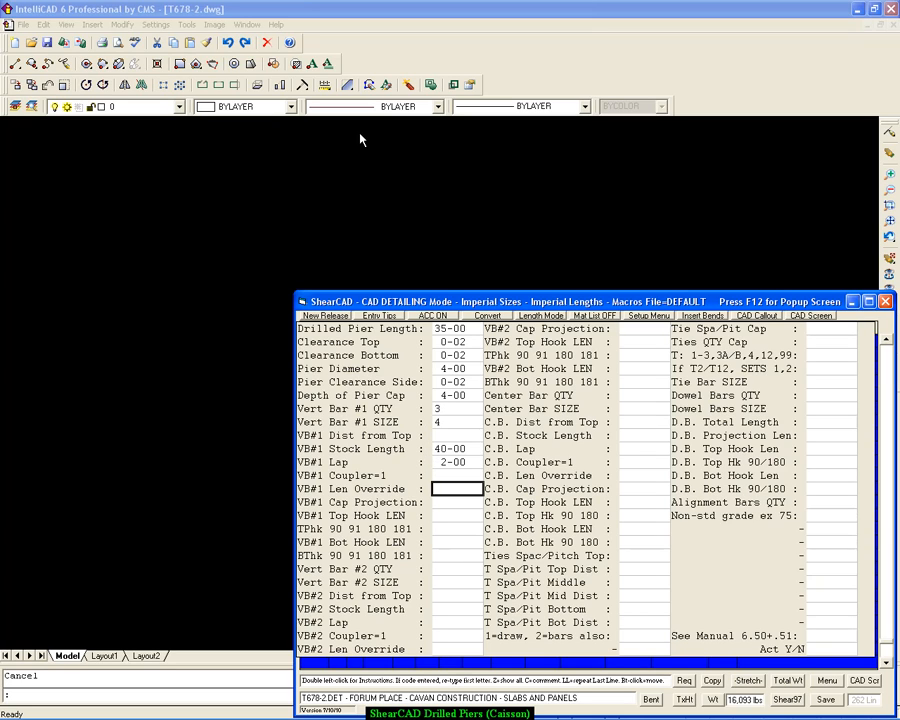
{"action": "type", "text": "2-0"}
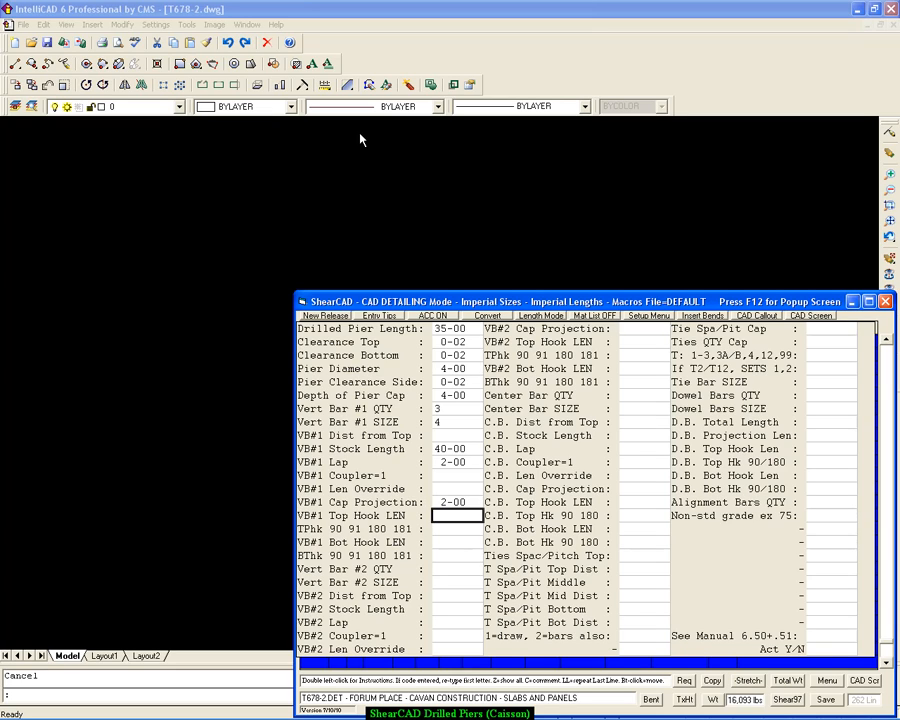
{"action": "type", "text": "0-08"}
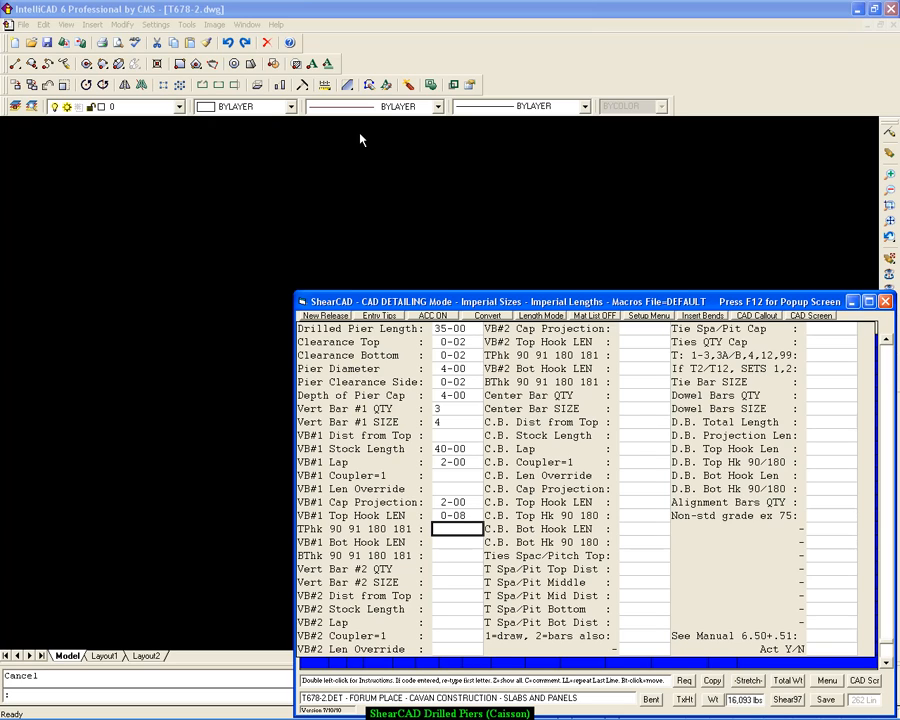
{"action": "type", "text": "90"}
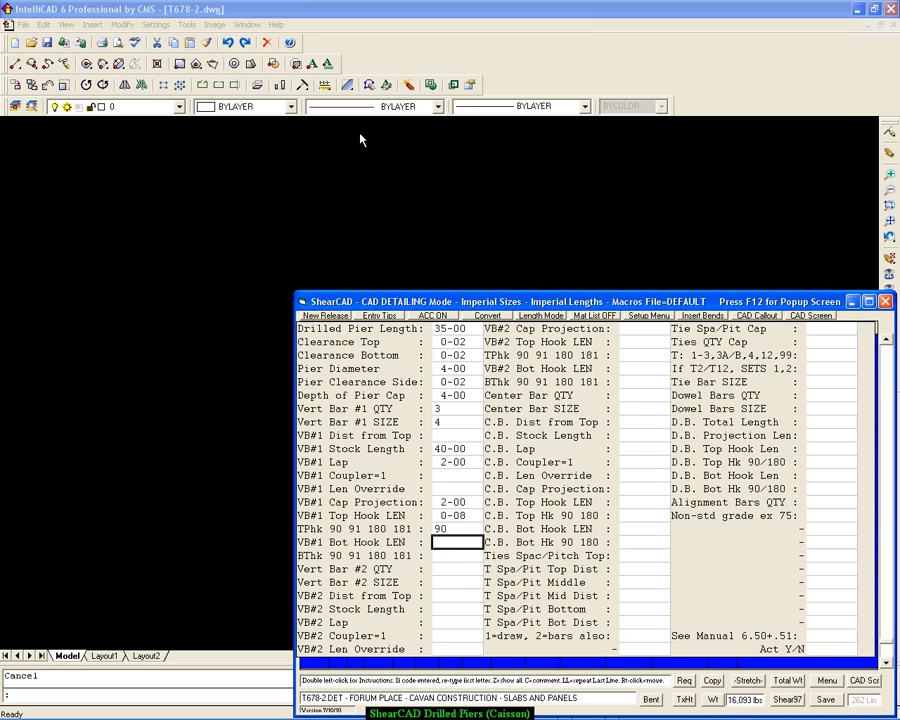
Enter the center bar quantity, size, lap and tie spacing with the 34-06 mid distance
{"action": "left_click", "coordinate": [456, 568]}
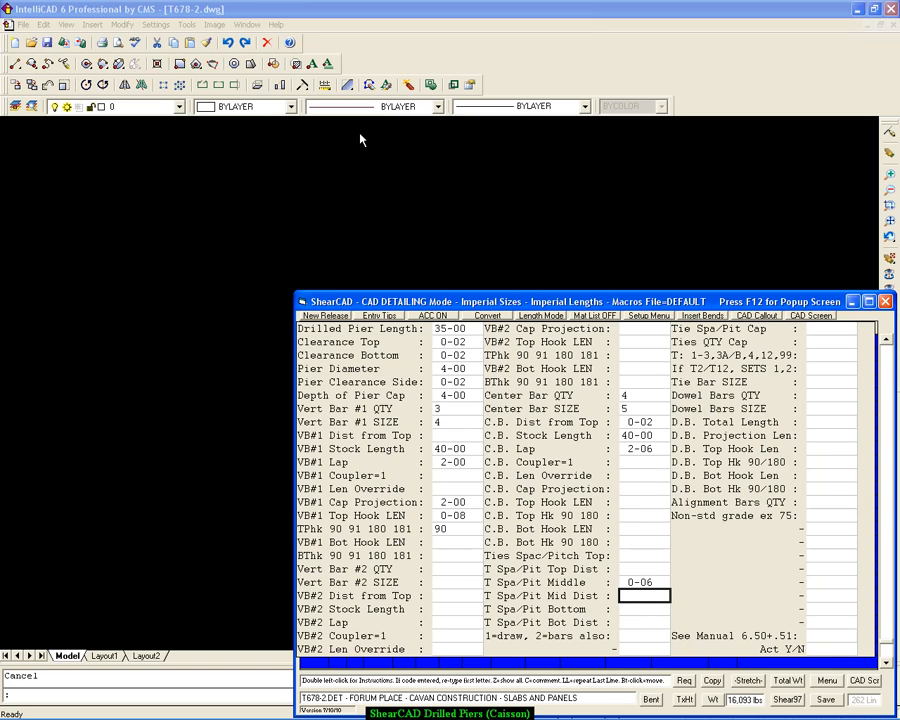
{"action": "type", "text": "34-06"}
{"action": "left_click", "coordinate": [830, 328]}
{"action": "type", "text": "0-06"}
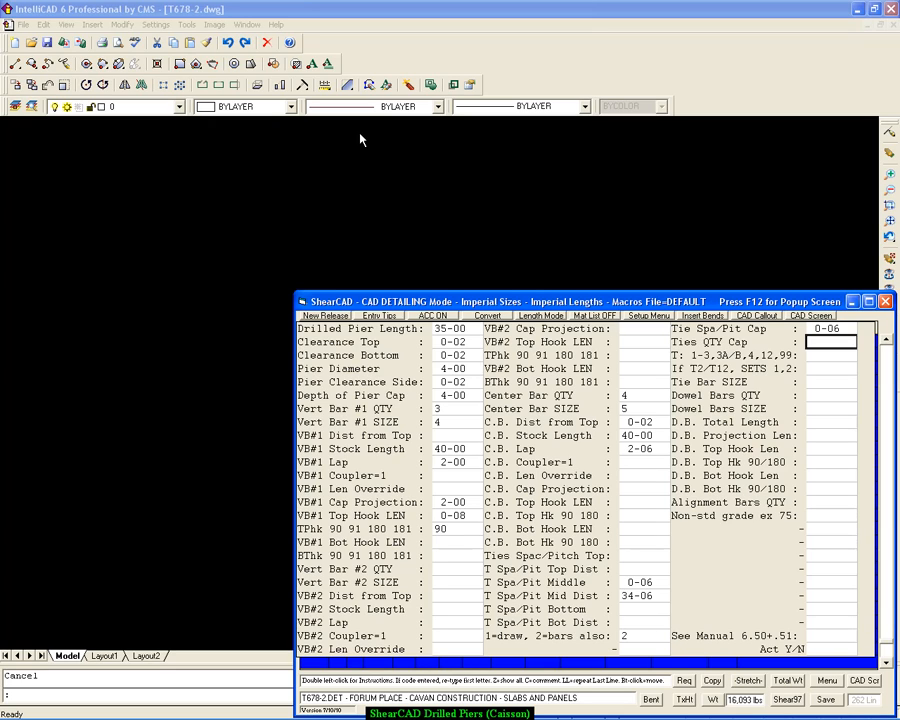
Enter tie type 99, tie size 3, dowel bar lengths 4-06 and 6-06, projection 3-00 and 180 hook
{"action": "type", "text": "99"}
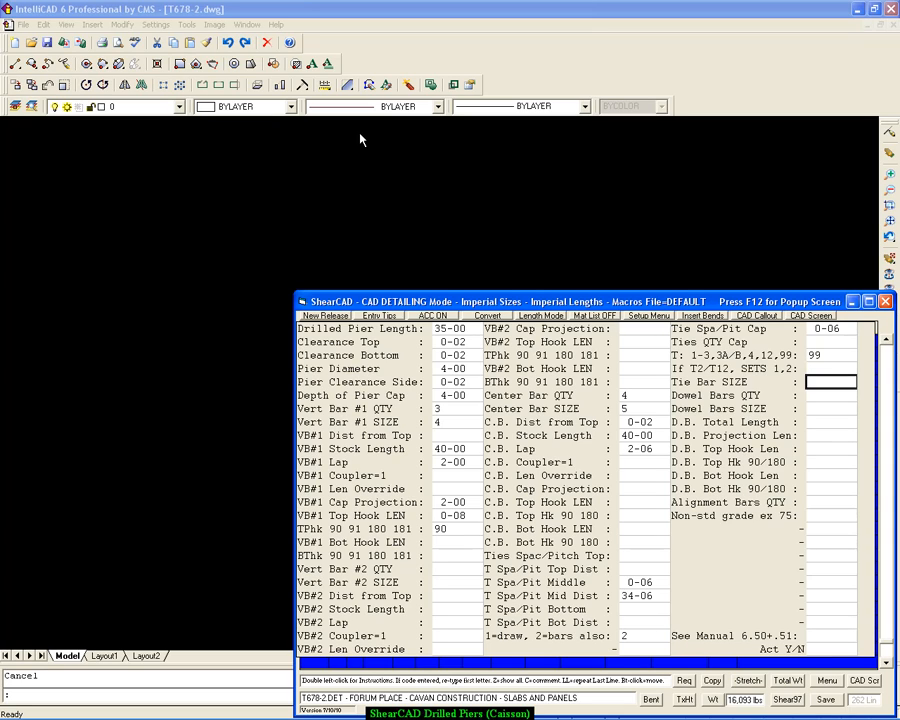
{"action": "type", "text": "3"}
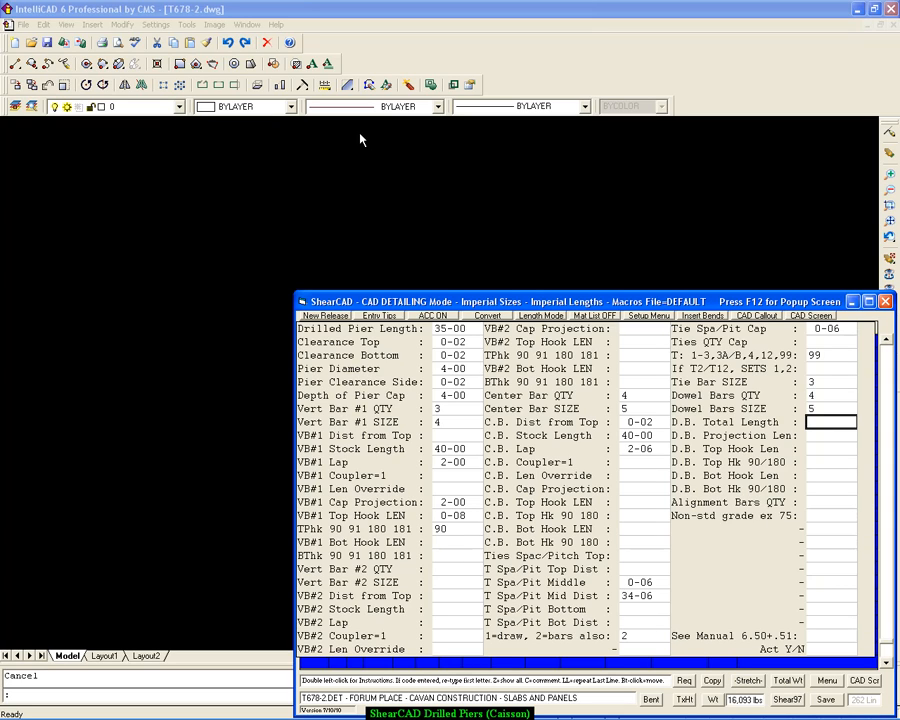
{"action": "type", "text": "4-06"}
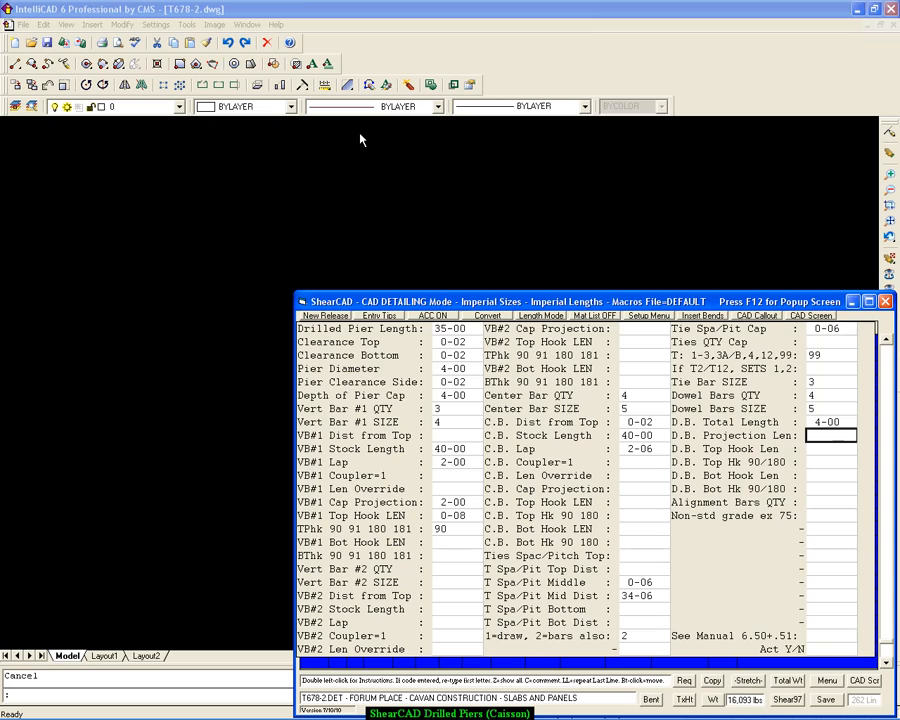
{"action": "type", "text": "6-06"}
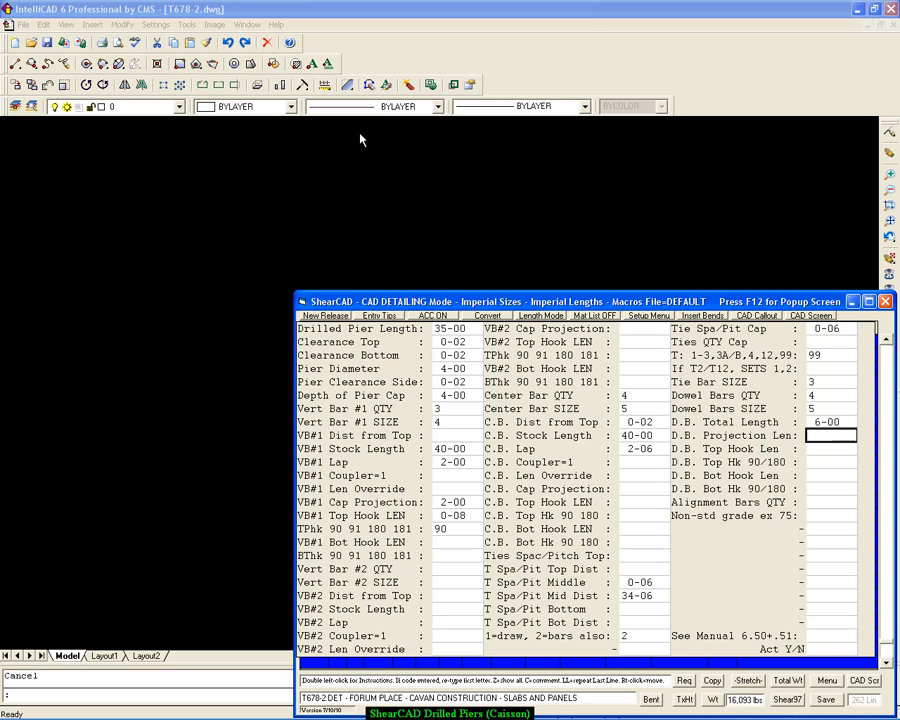
{"action": "type", "text": "3-00"}
{"action": "left_click", "coordinate": [830, 450]}
{"action": "type", "text": "0-10"}
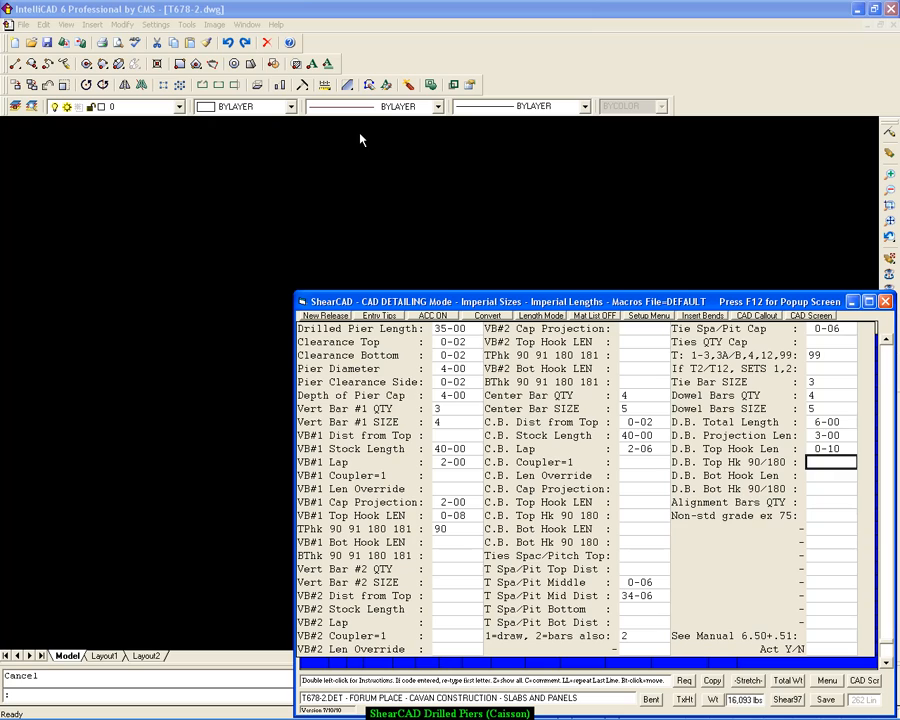
{"action": "type", "text": "180"}
{"action": "left_click", "coordinate": [832, 502]}
{"action": "type", "text": "3"}
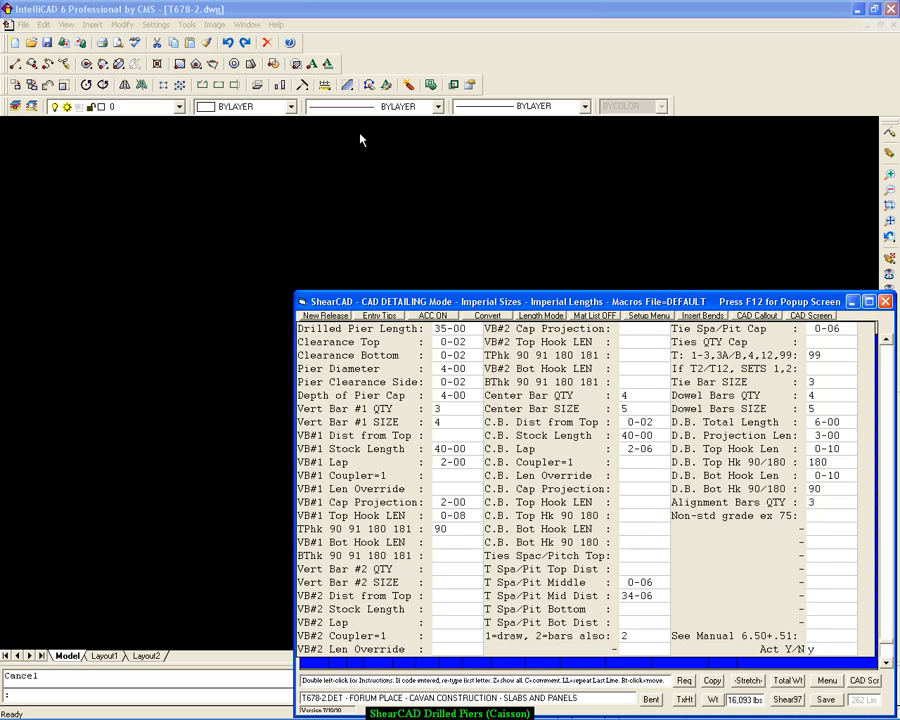
Run DRPR to draw the pier in IntelliCAD and return to the bar list with its bar lines
{"action": "left_click", "coordinate": [884, 300]}
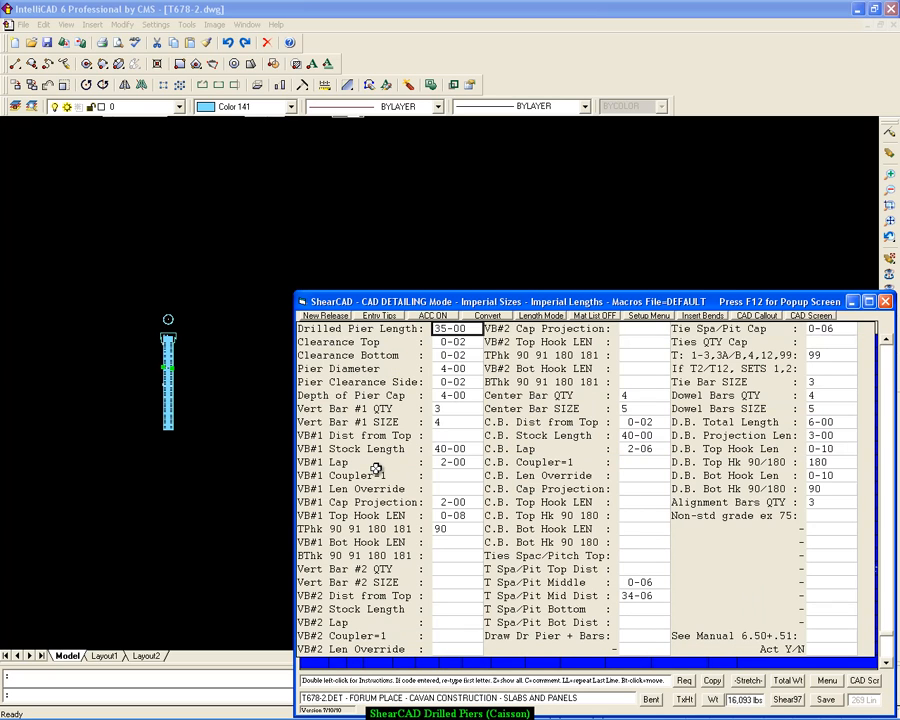
{"action": "left_click", "coordinate": [450, 340]}
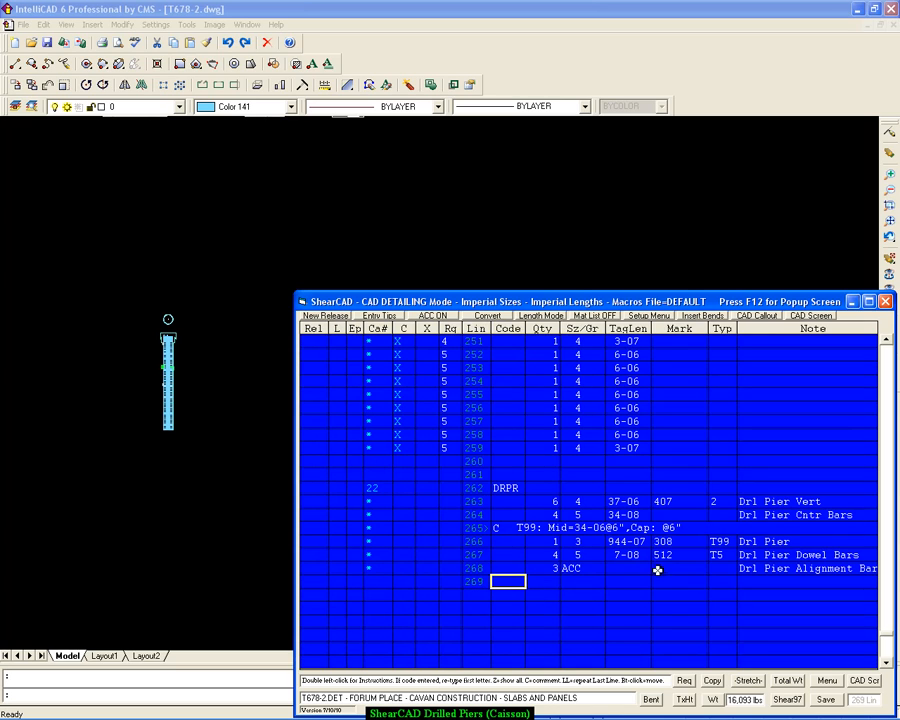
{"action": "mouse_move", "coordinate": [374, 488]}
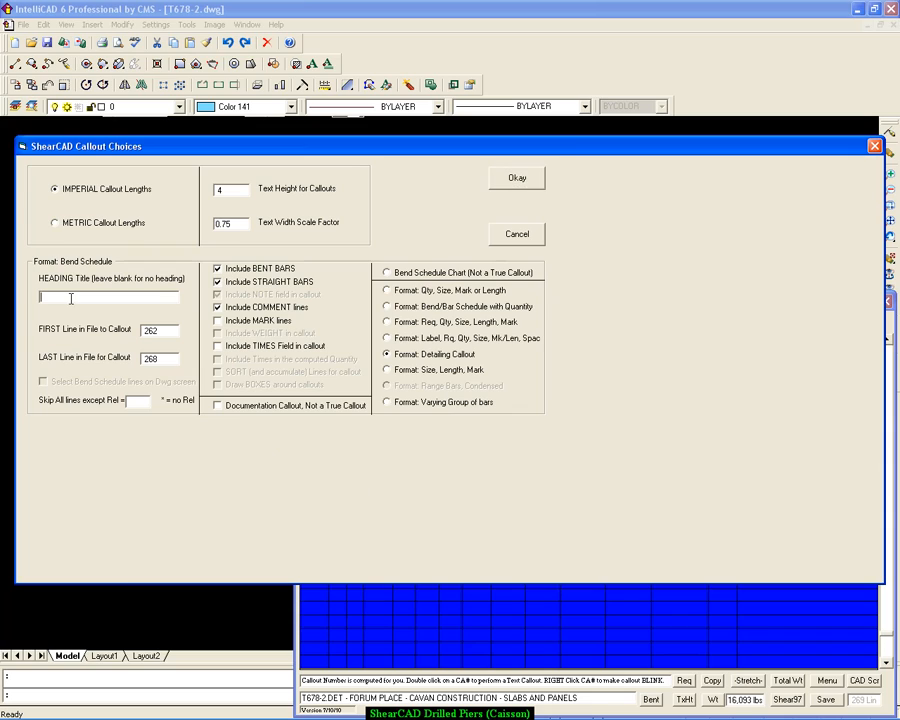
Set the callout heading DRILLED PIER for bar list lines 262 to 268 as a bend schedule with quantity
{"action": "type", "text": "DRILLED P"}
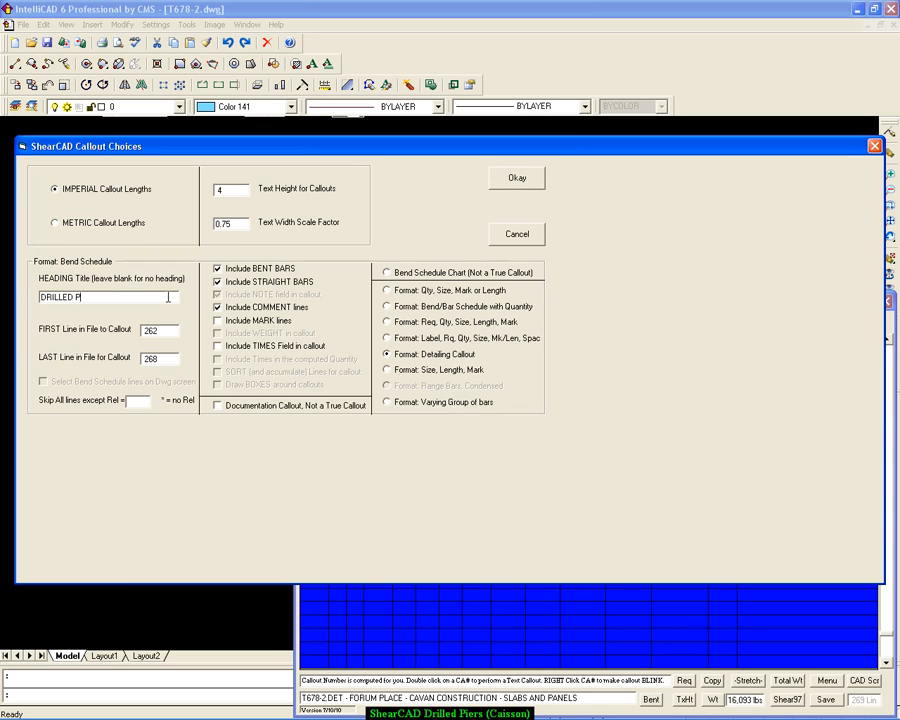
{"action": "type", "text": "IER"}
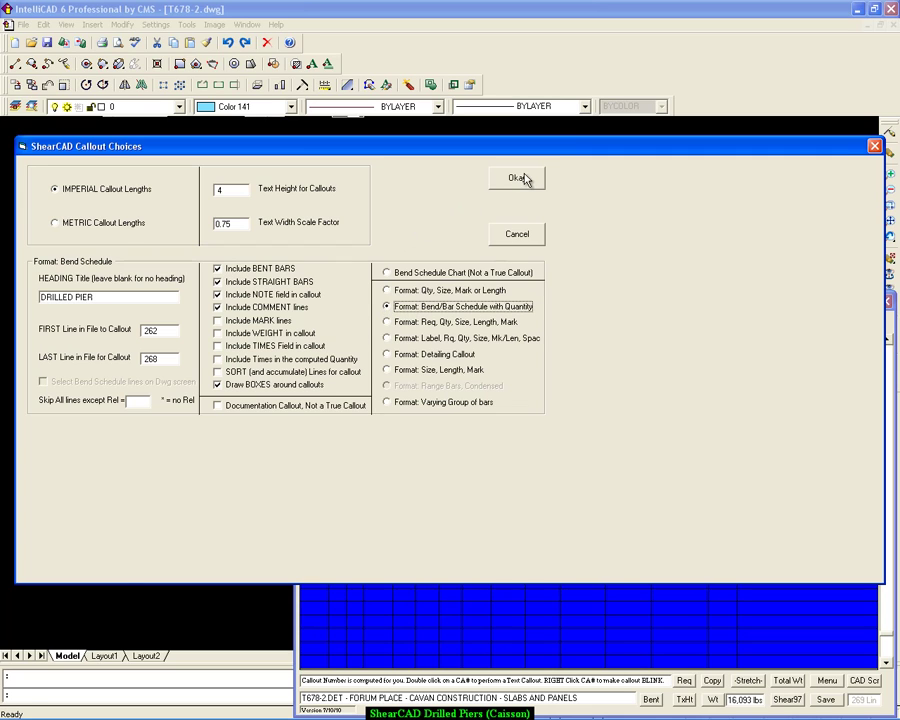
Confirm the callout choices and place the DRILLED PIER schedule above the pier
{"action": "left_click", "coordinate": [516, 176]}
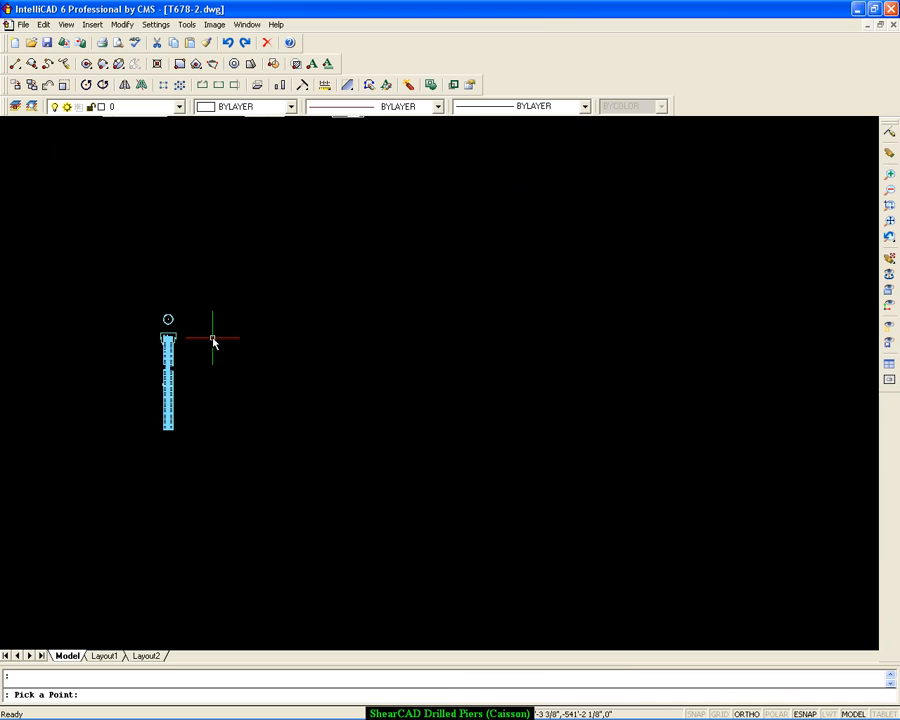
{"action": "left_click", "coordinate": [212, 338]}
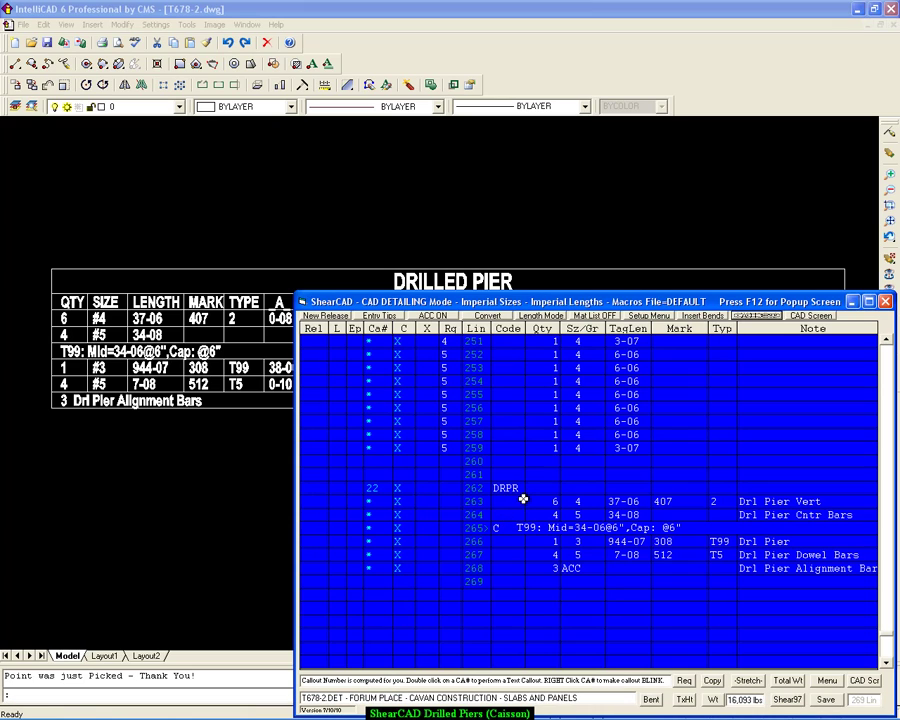
{"action": "mouse_move", "coordinate": [504, 540]}
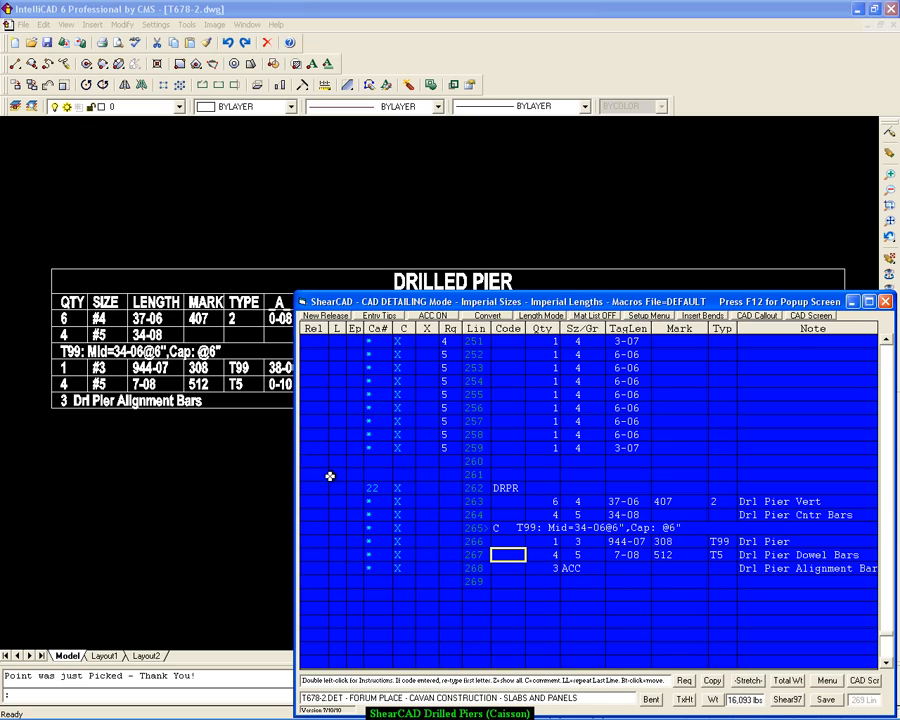
{"action": "mouse_move", "coordinate": [420, 540]}
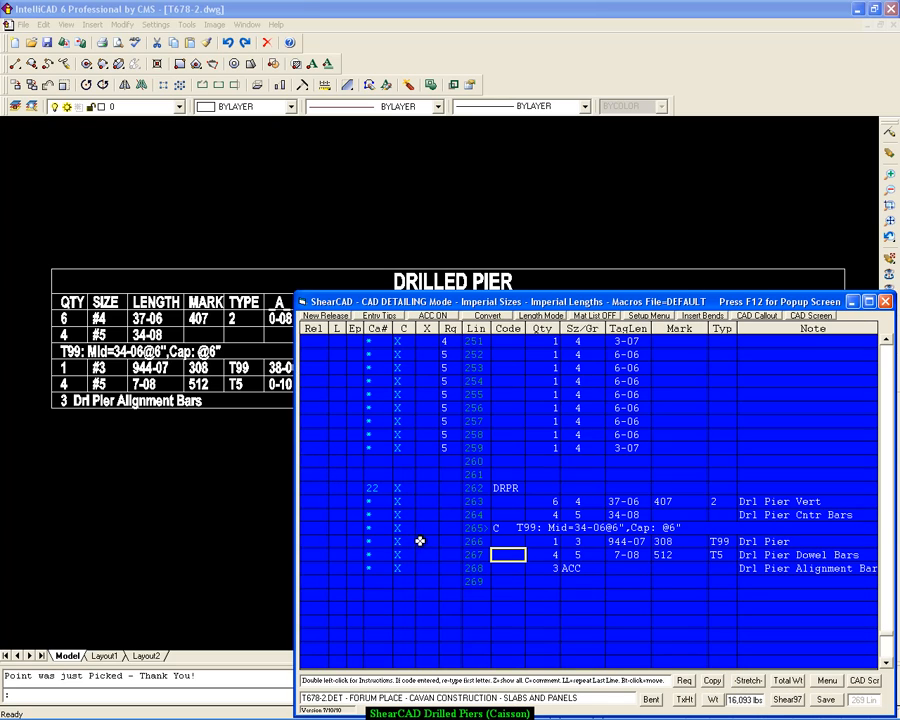